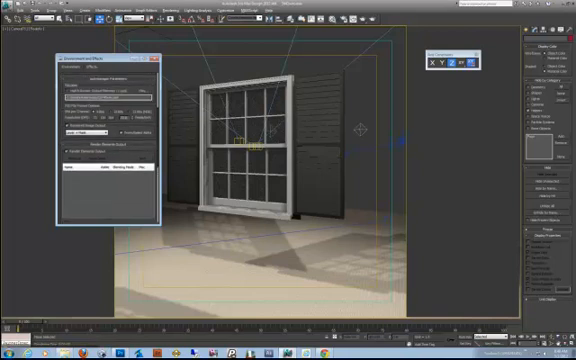
Bring the blue curtain image into the room render as Layer 1 above the render
left_click(160, 58)
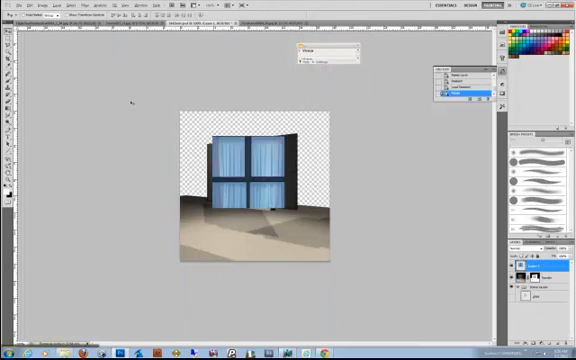
Free Transform the curtain to fit the window opening and apply the scaling
left_click(34, 6)
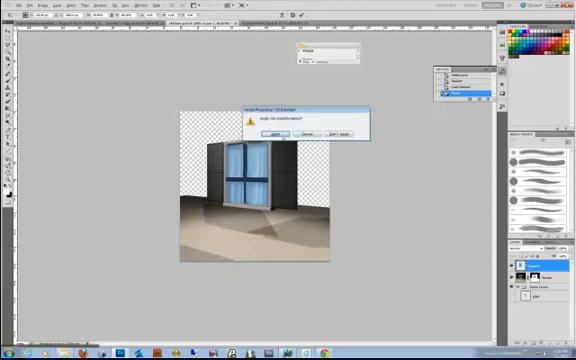
left_click(277, 133)
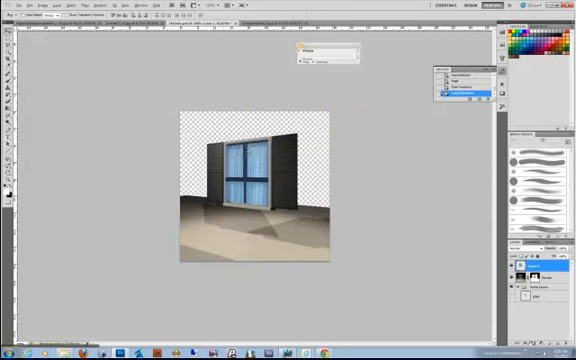
Add a layer mask to Layer 1 from the loaded glass selection
left_click(458, 91)
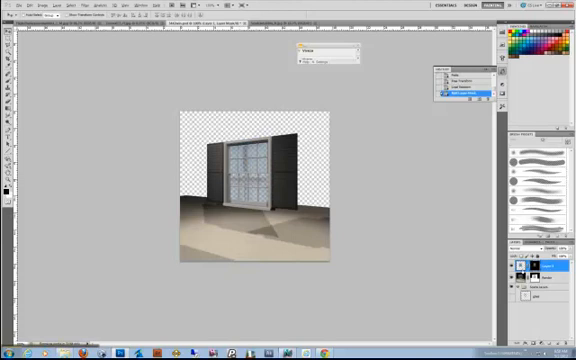